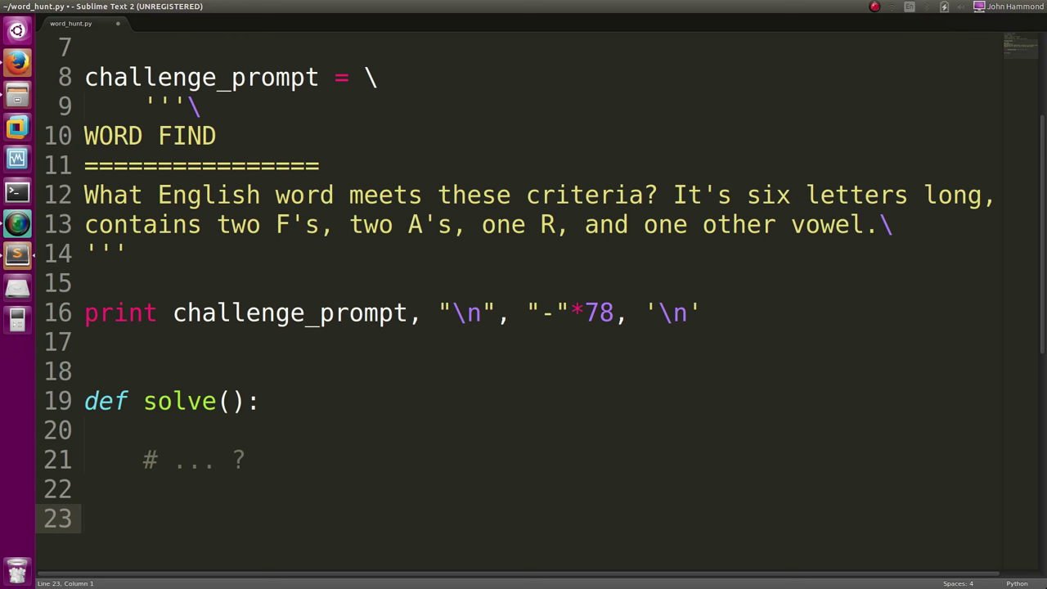
Delete the '# ... ?' placeholder comment in solve(), leaving an indented blank line
left_click(82, 459)
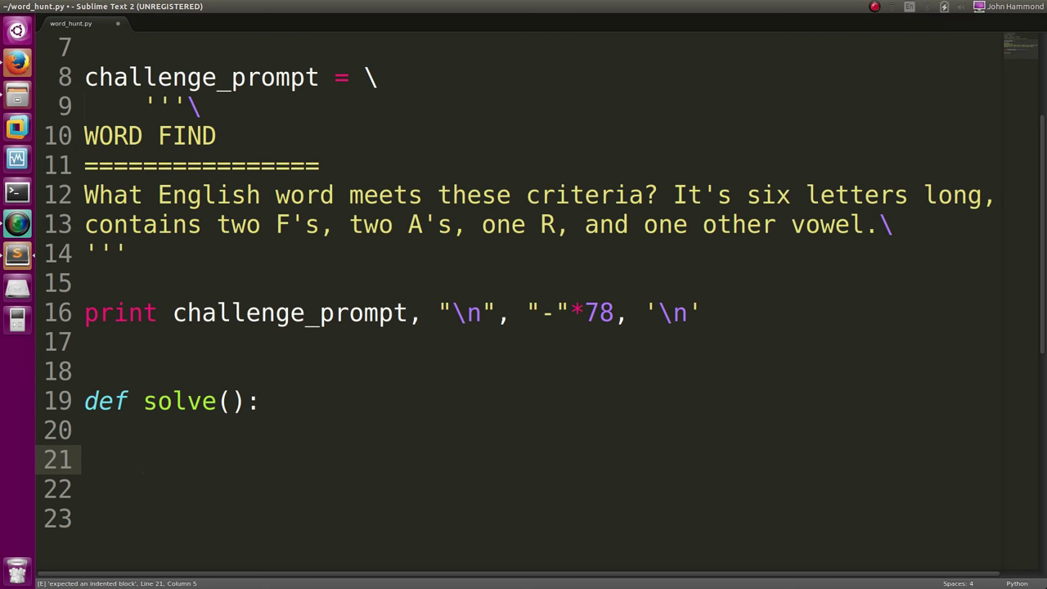
left_click(143, 458)
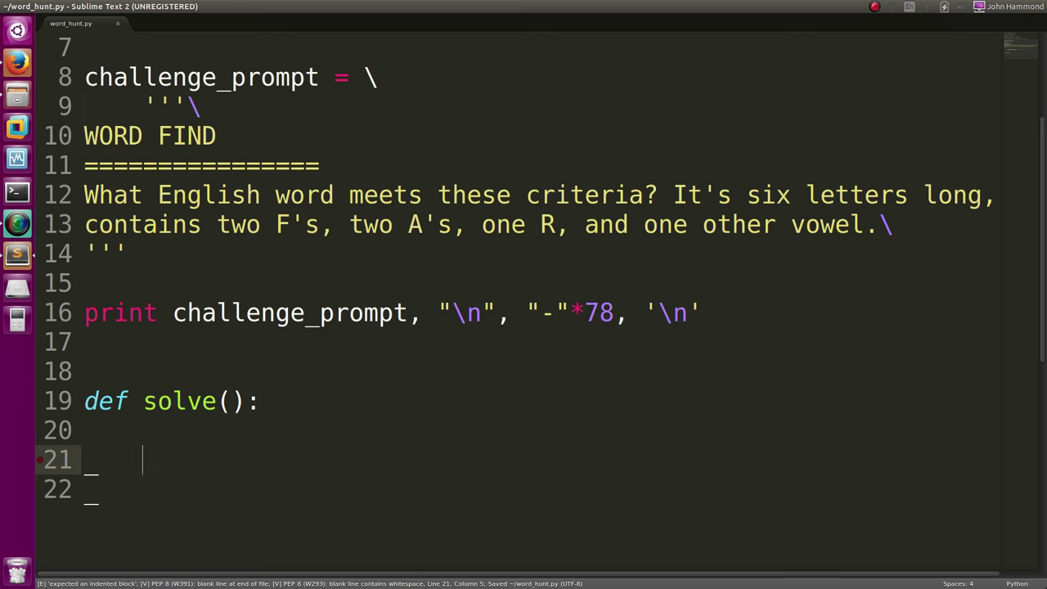
Set filename to "/usr/share/dict/words" and open it as handle
type("filenam")
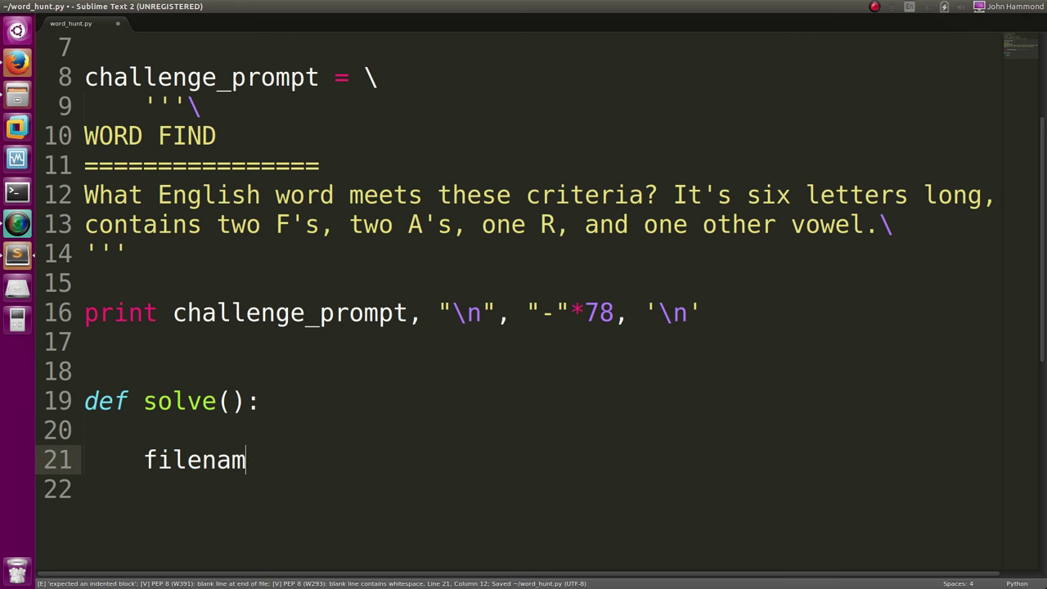
type("e = \"/usr\"")
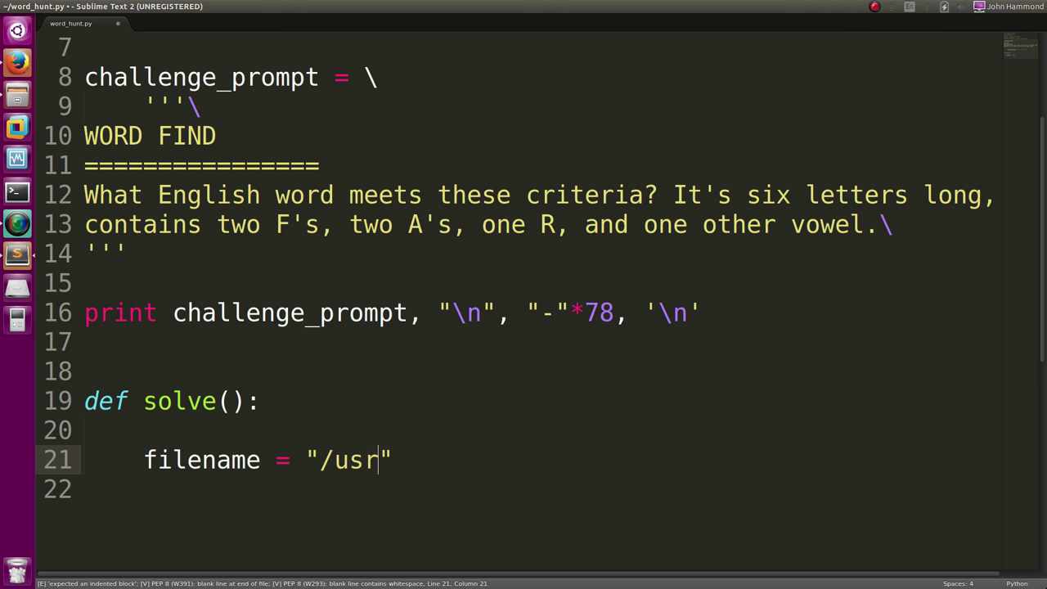
type("/share/dict/")
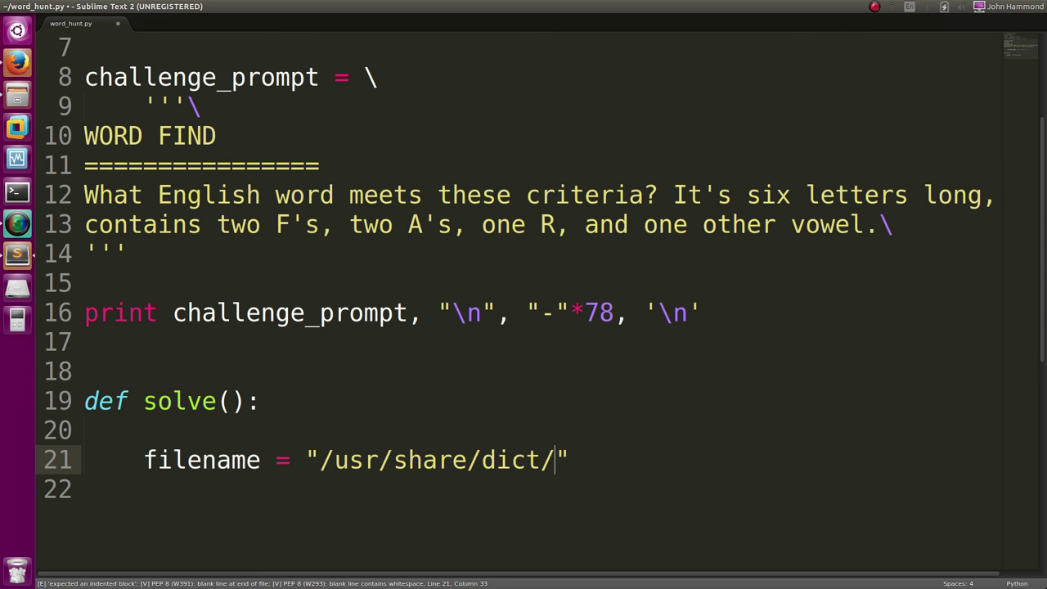
type("words")
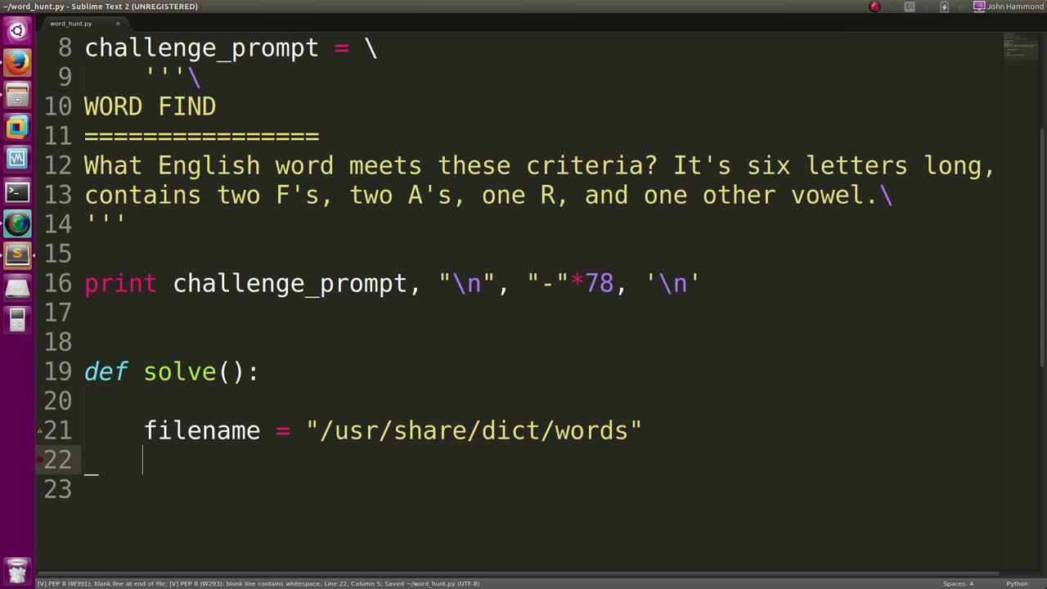
type("handle -")
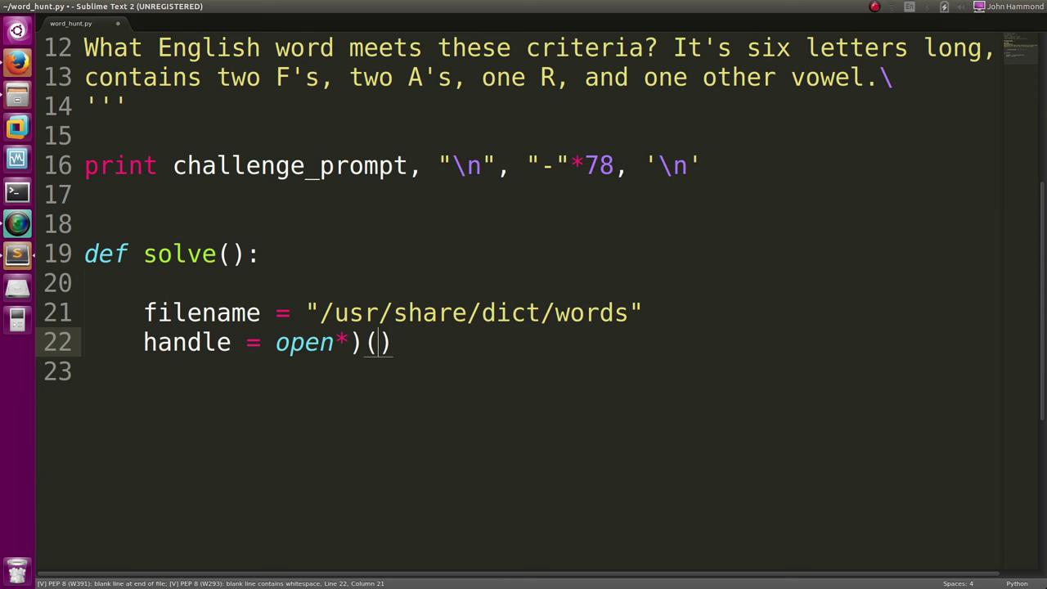
type("filenba")
type("handle.close(")
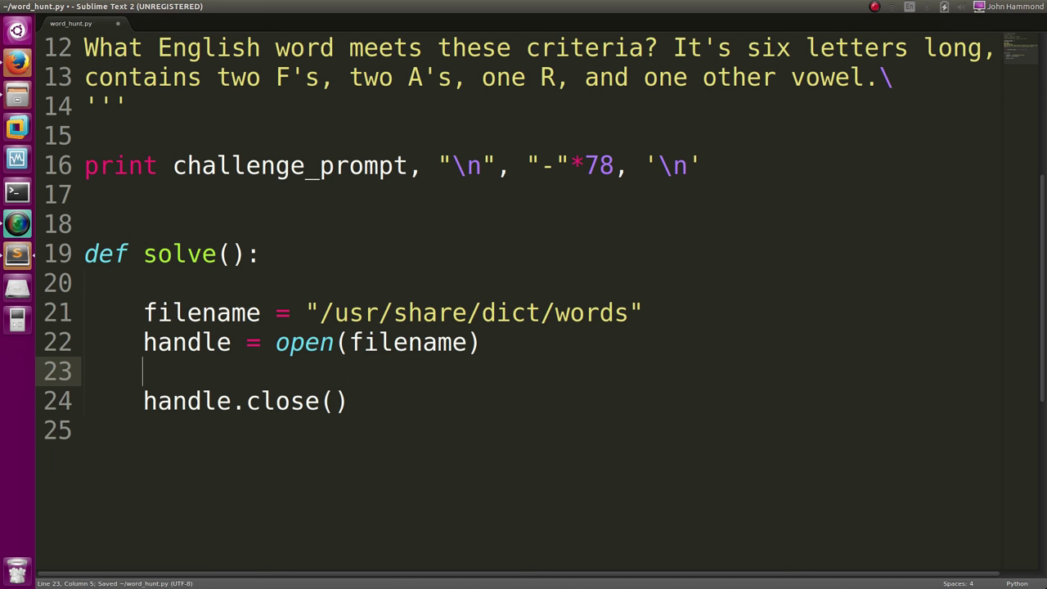
Read the file into words with handle.read().split('\n')
type("words")
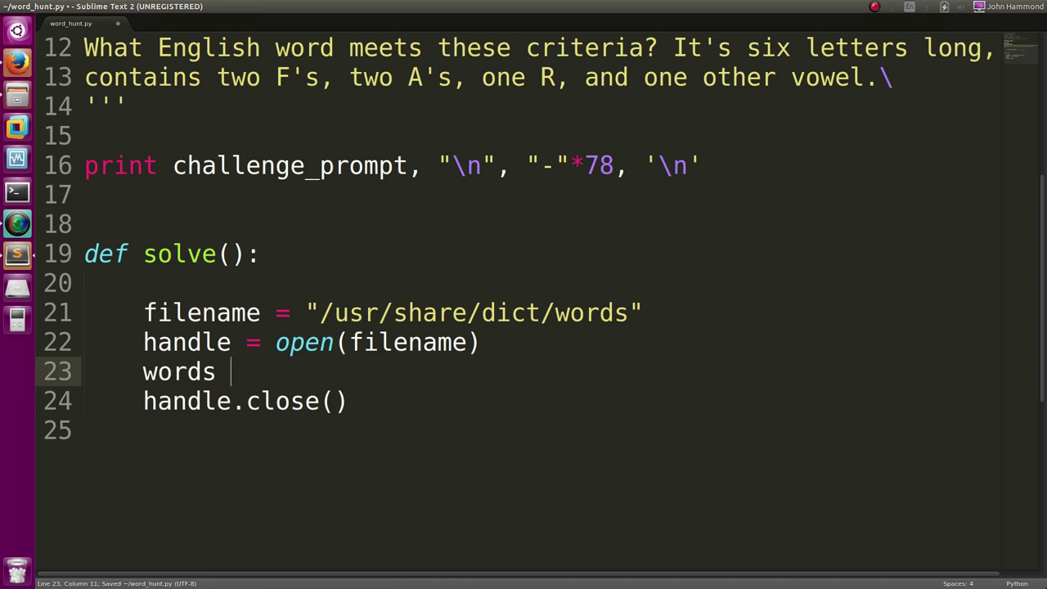
type("= handle.read()")
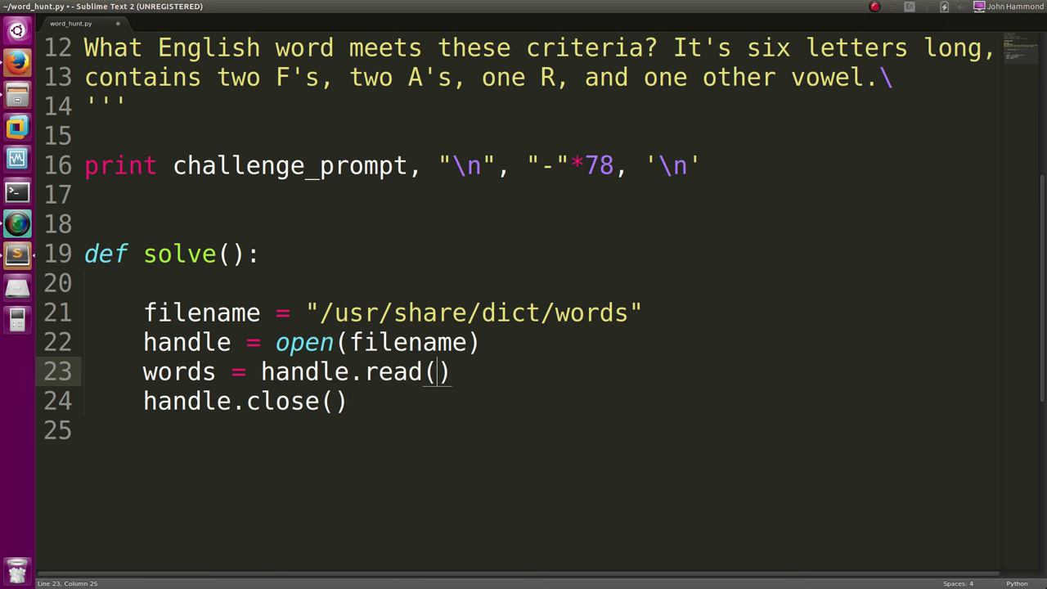
type(".spli")
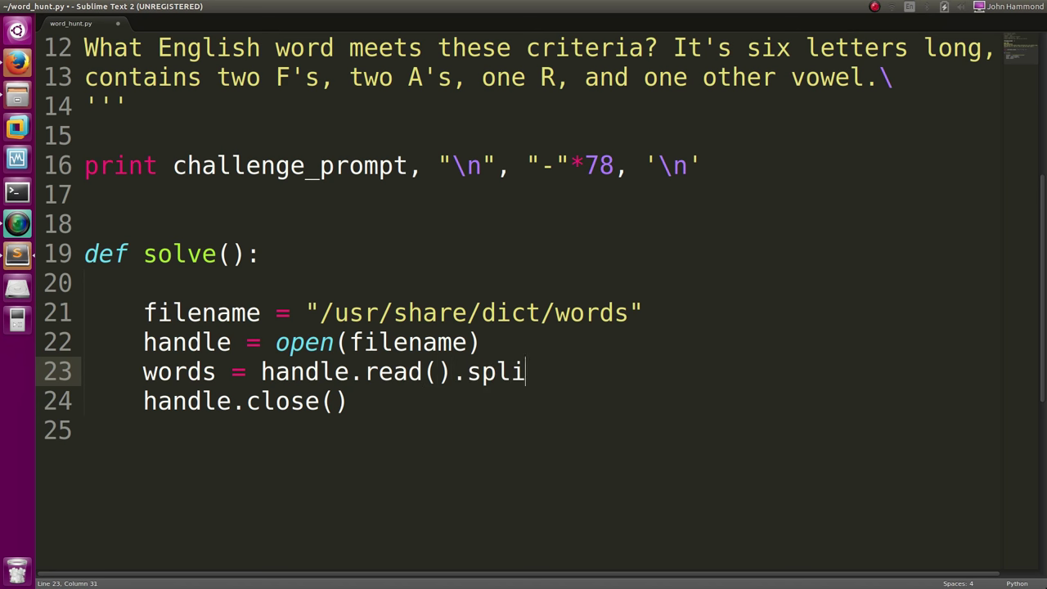
type("t('\\n')")
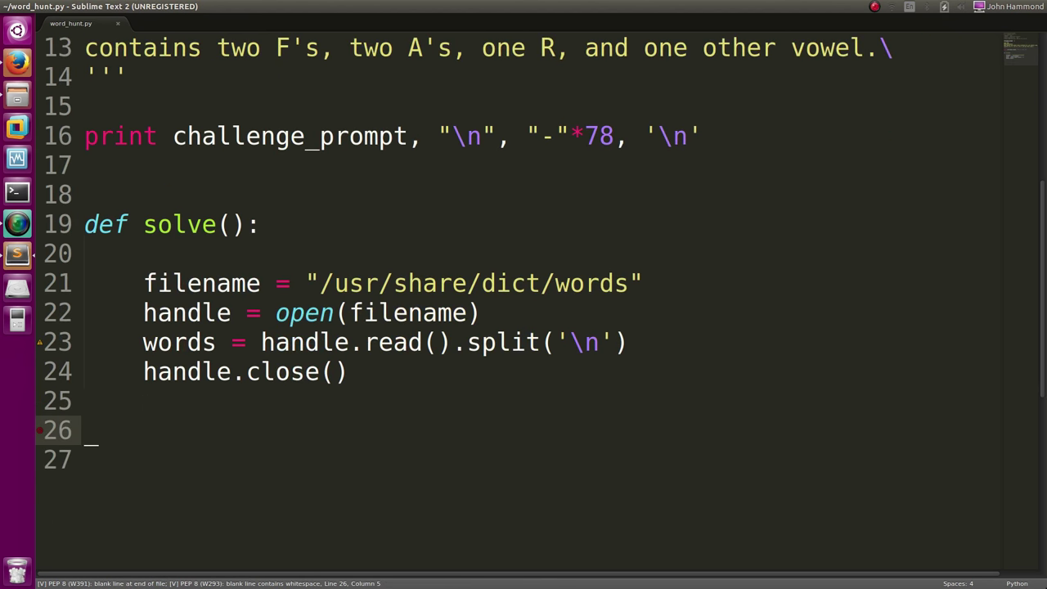
Write 'for word in words:' with 'if (len(word) != 6): continue', then start another if
type("for word in")
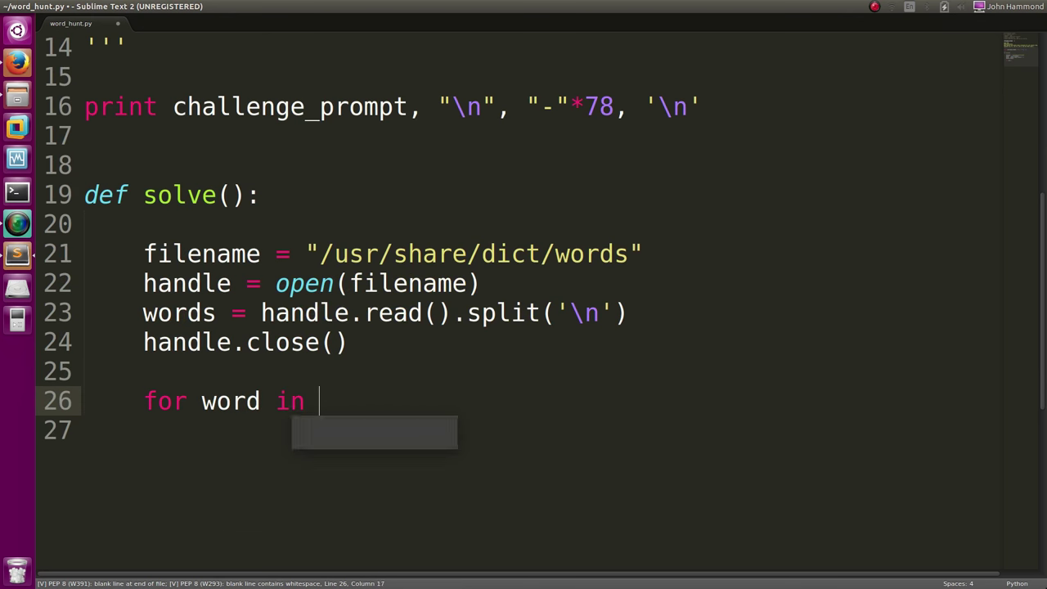
type("words:")
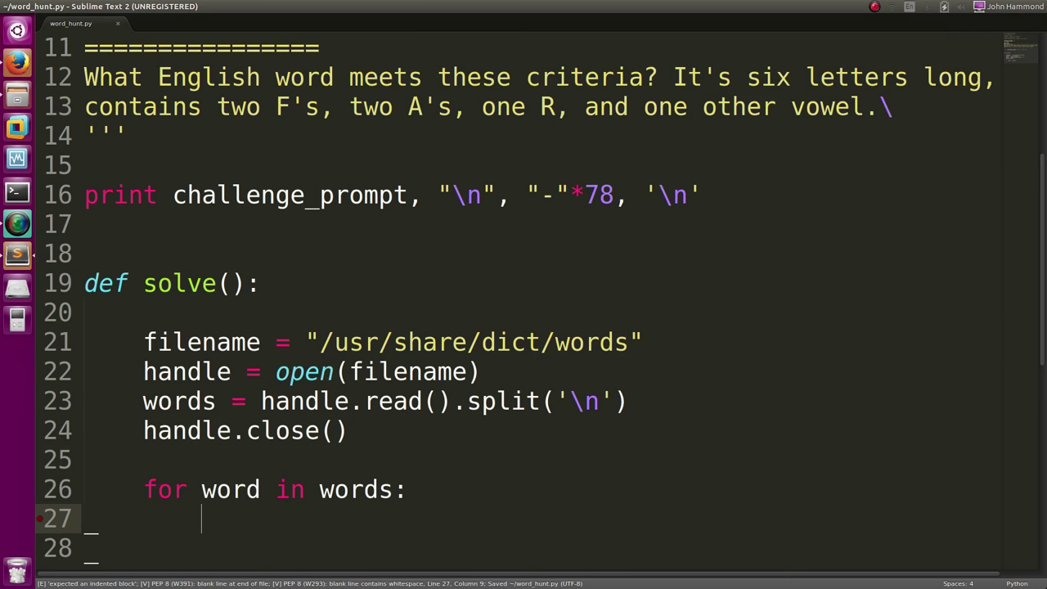
type("if ( l")
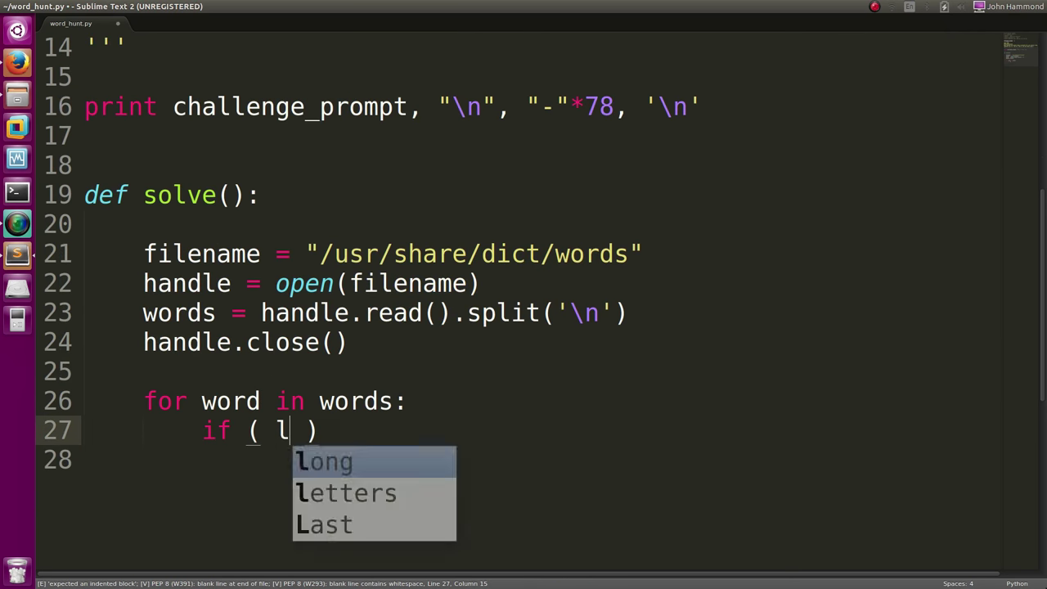
type("en(word)")
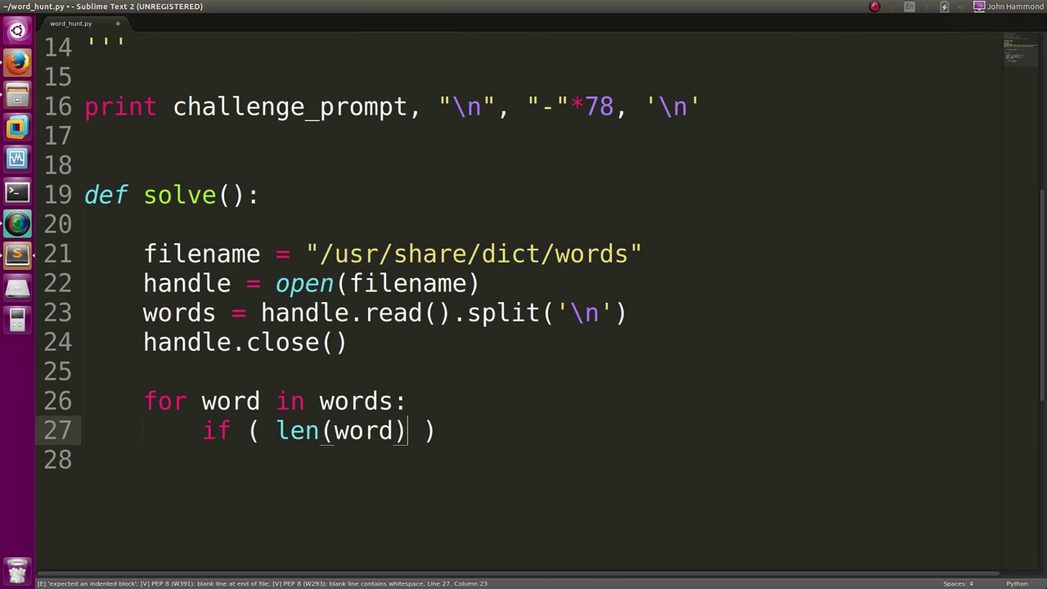
type("!= 6")
left_click(540, 460)
type("continue")
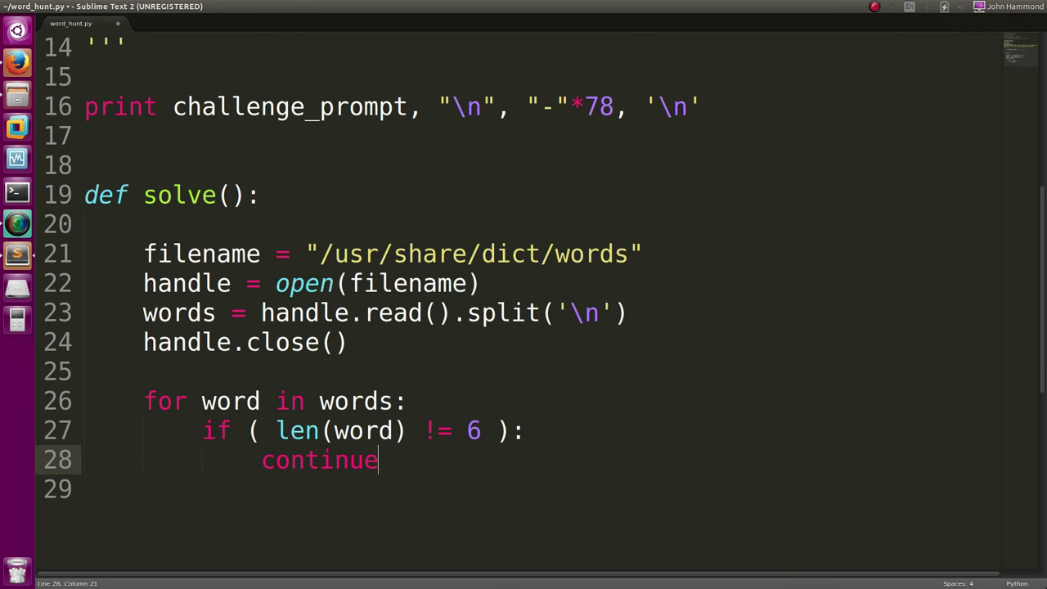
type("if (__")
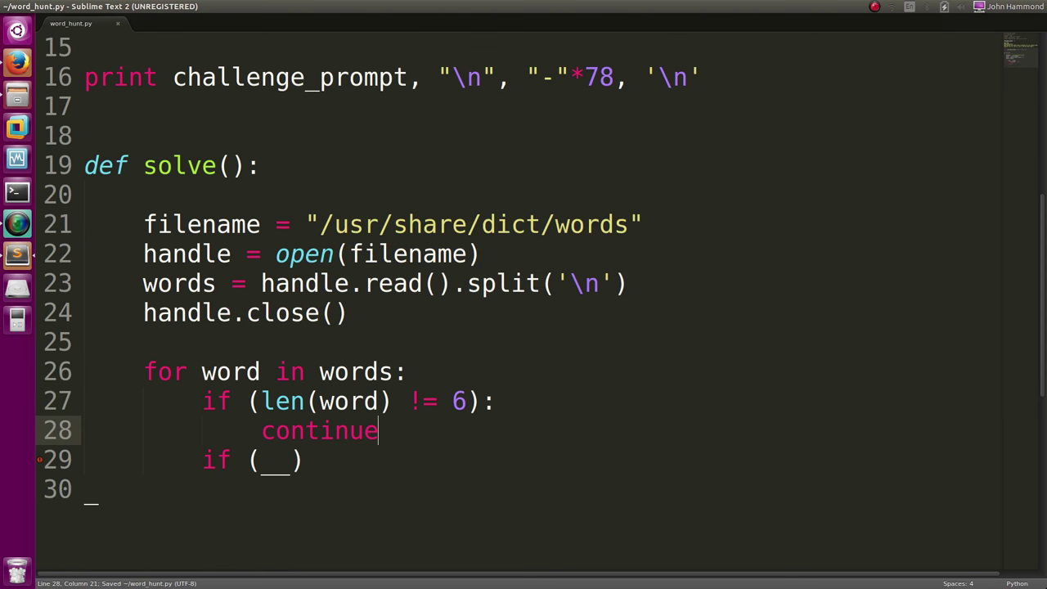
Add word.lower(), skip words unless f, a, r counts are 2, 2, 1, and print word
type("word.count('F")
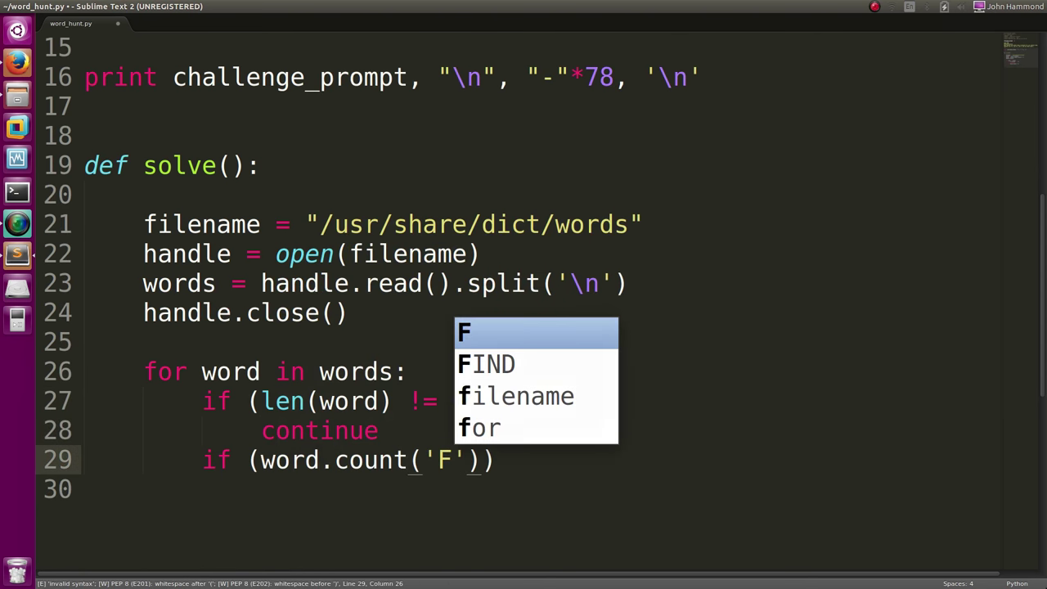
type("6):")
type("wor")
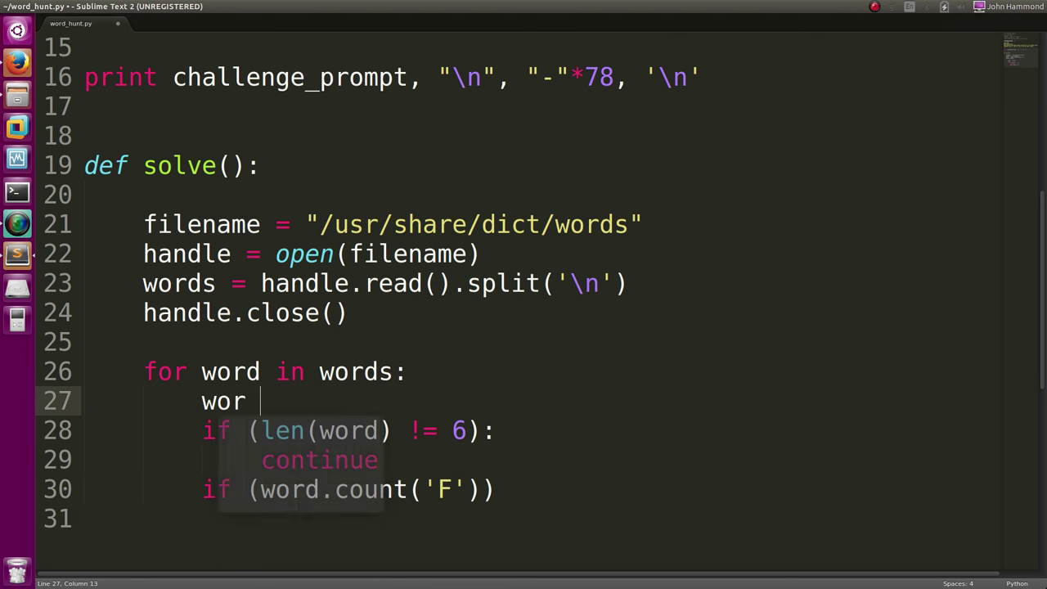
type("= word.lower(")
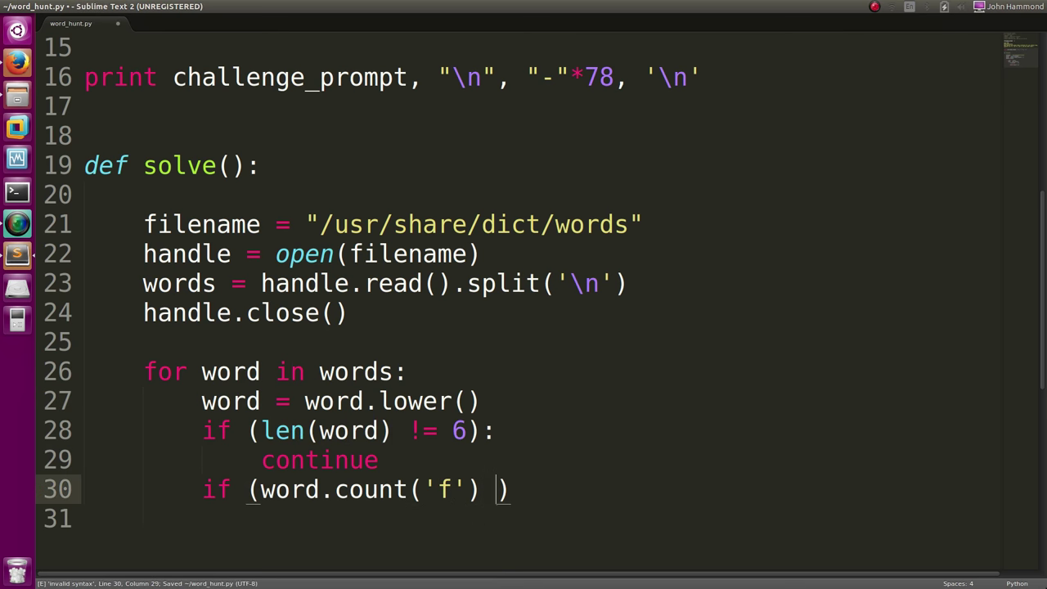
type("!= 2")
type("if (word.count('r') != 1):")
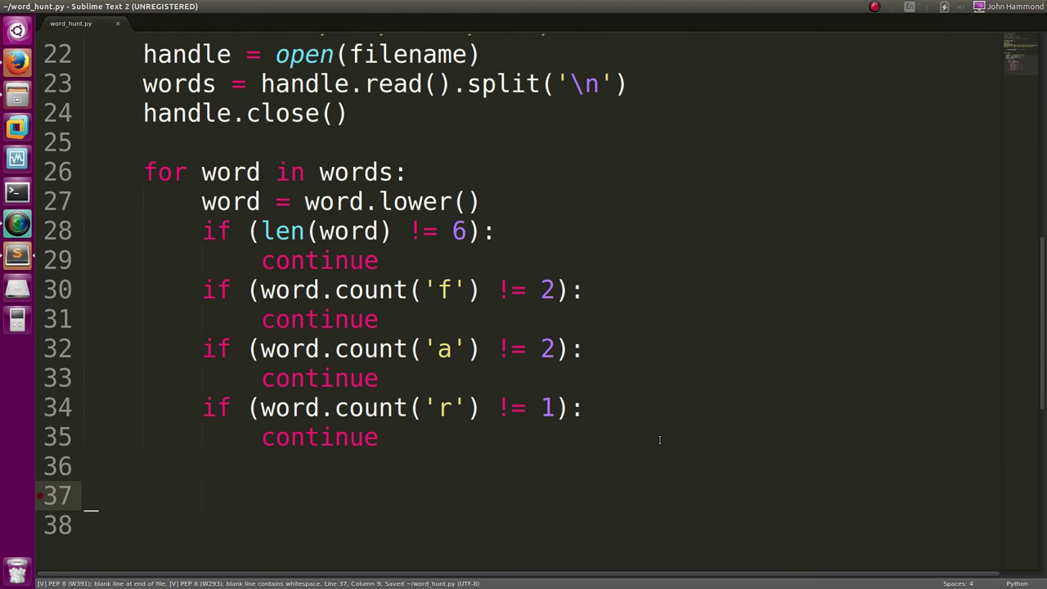
type("print word")
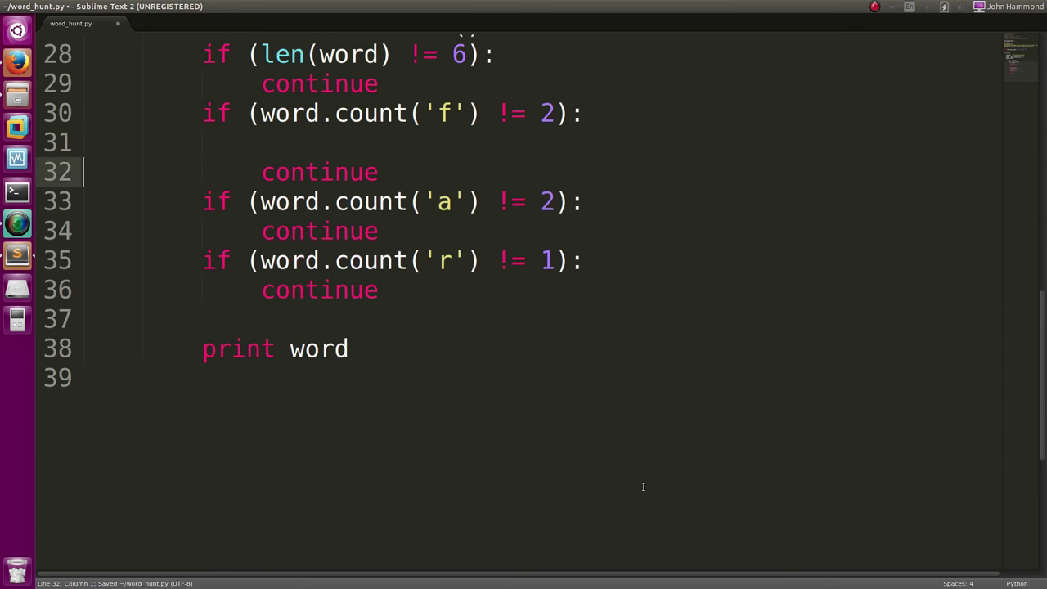
type("s")
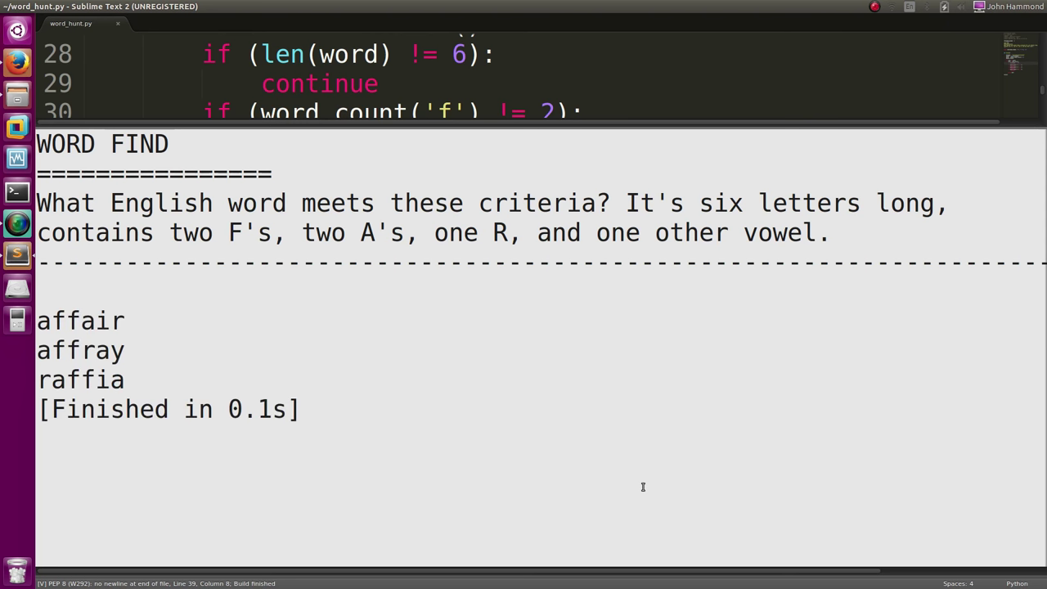
mouse_move(425, 208)
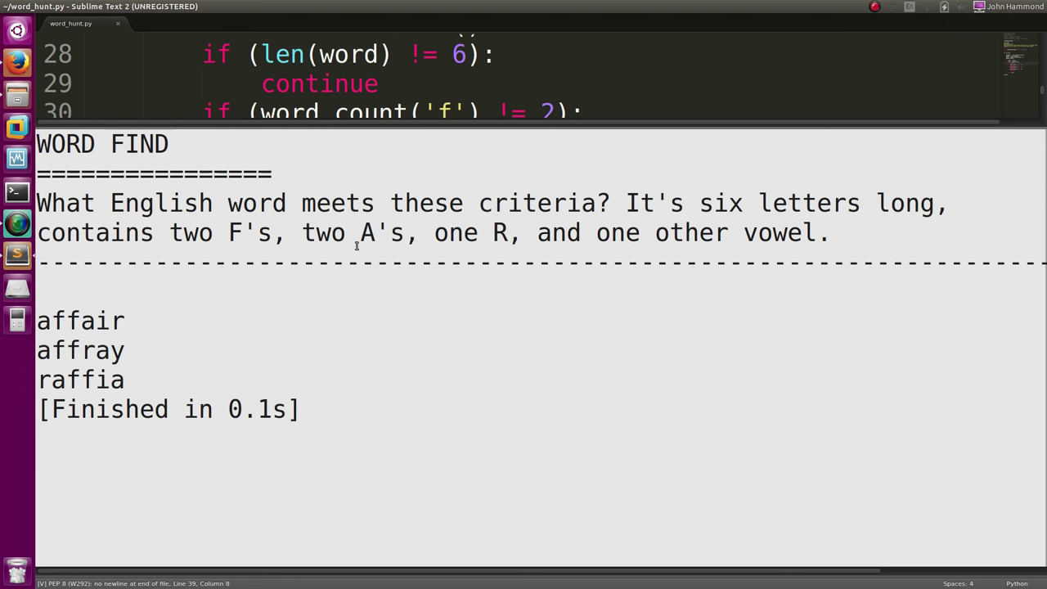
mouse_move(322, 310)
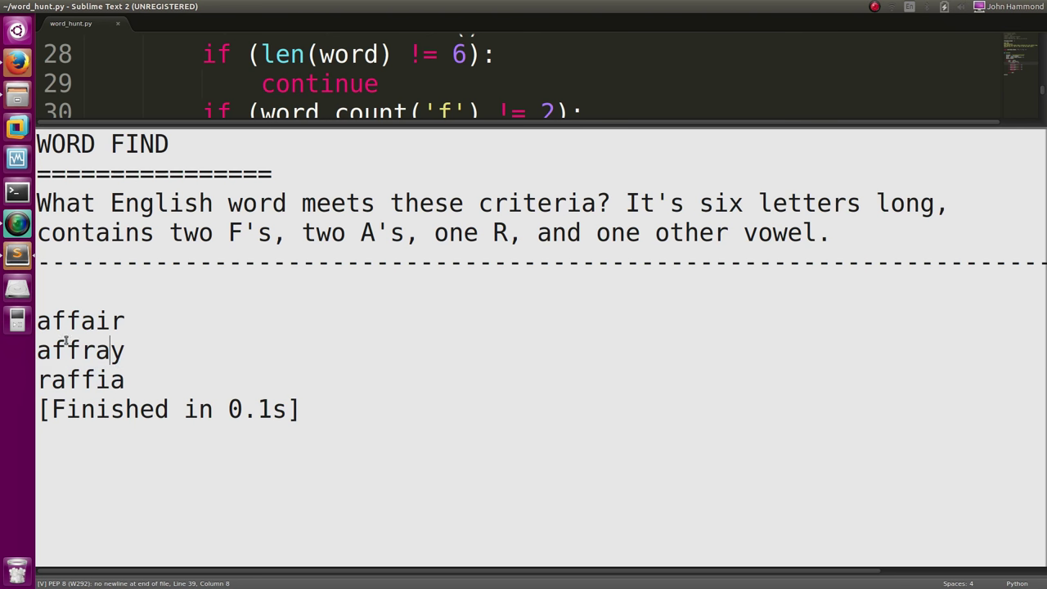
mouse_move(430, 350)
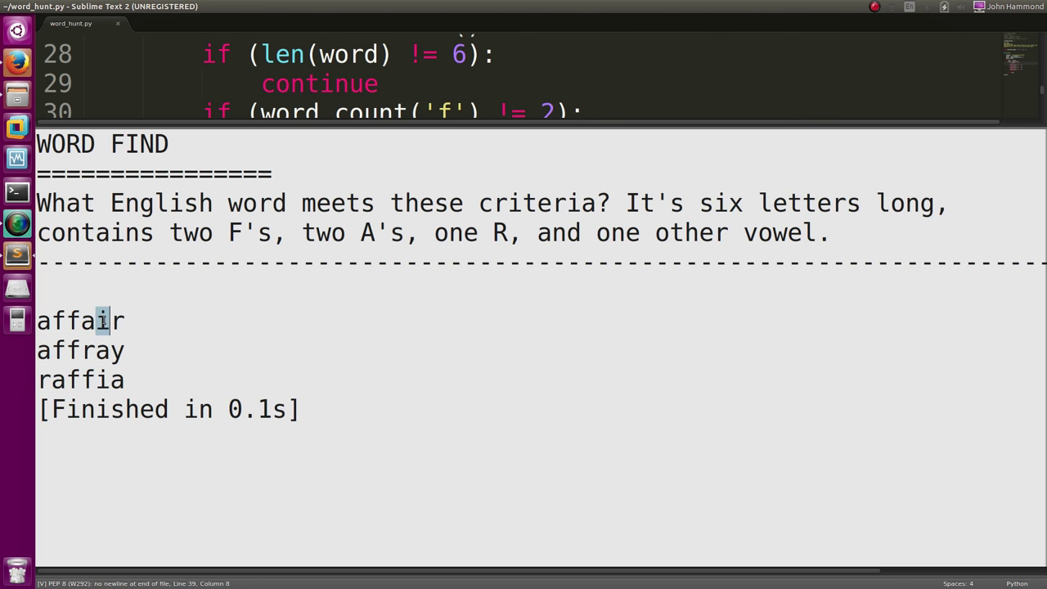
Inspect raffia in the build output by highlighting it, then clear the highlight
double_click(80, 320)
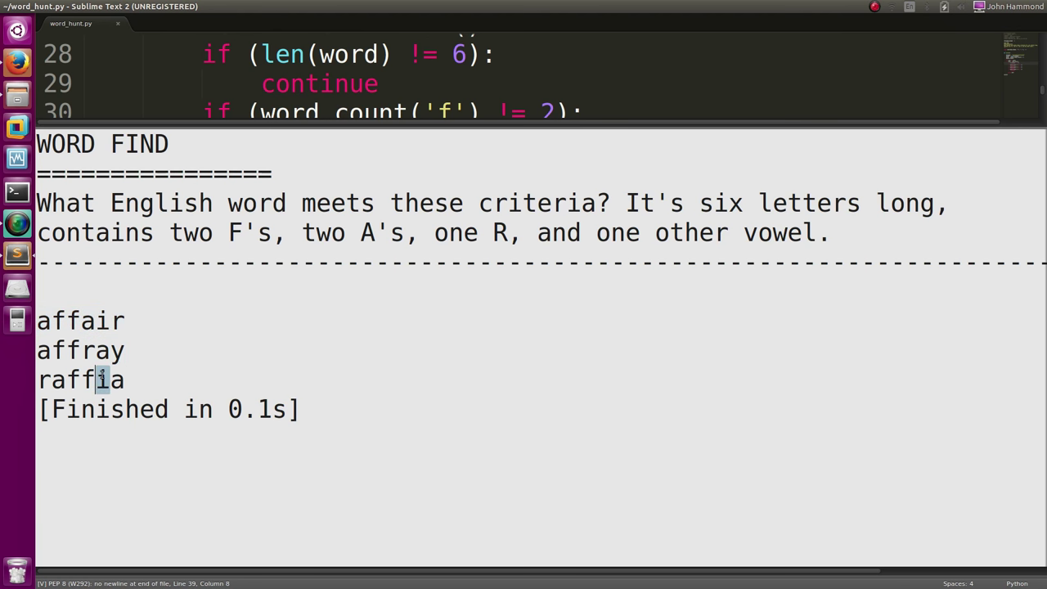
double_click(80, 380)
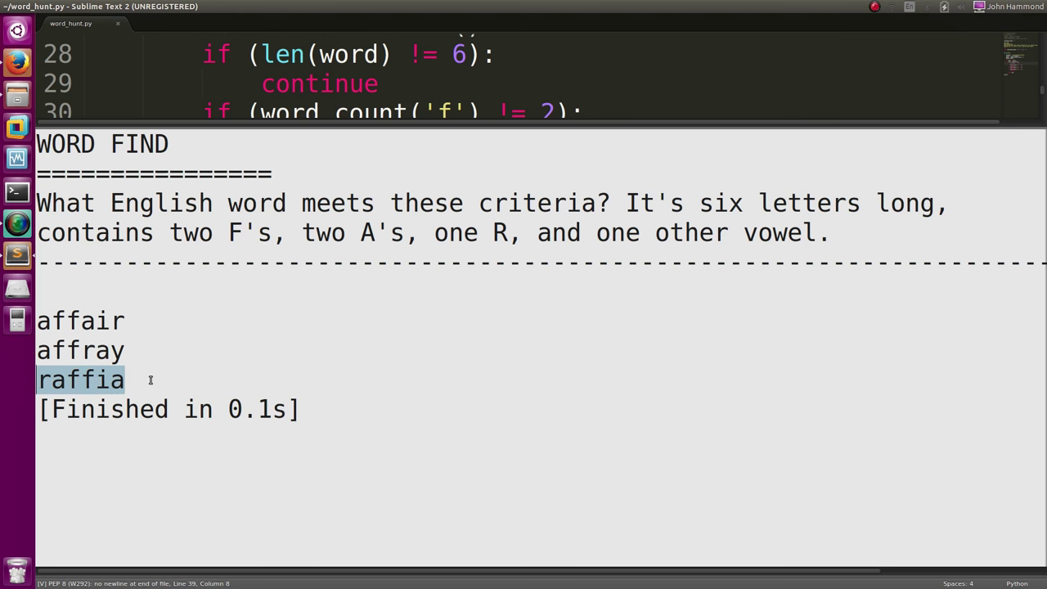
left_click(150, 380)
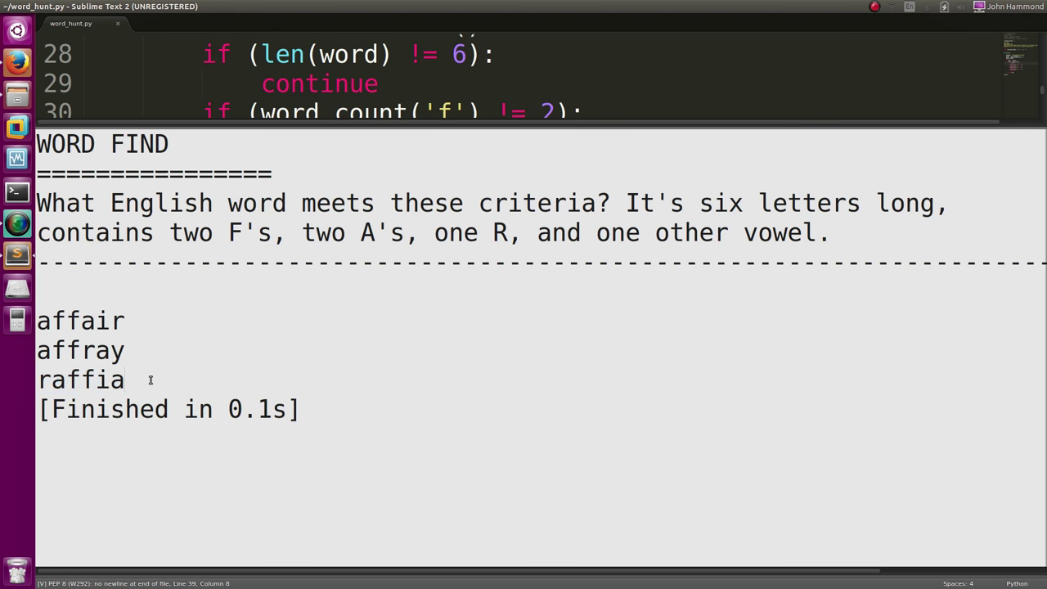
left_click(125, 379)
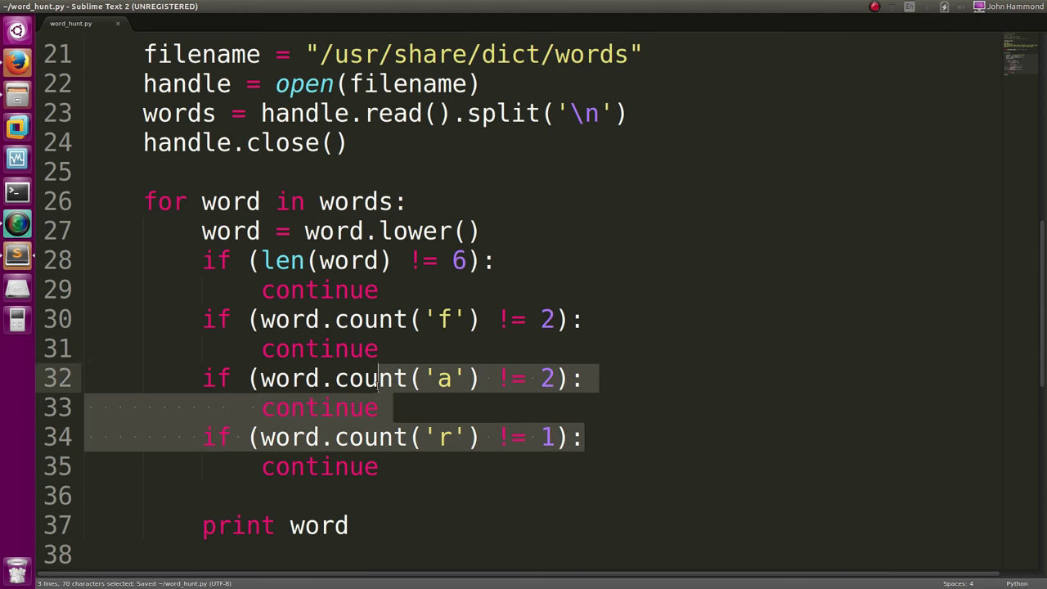
Scroll to the top and rebuild with Ctrl+B, then highlight a word in the output
scroll("up", 3)
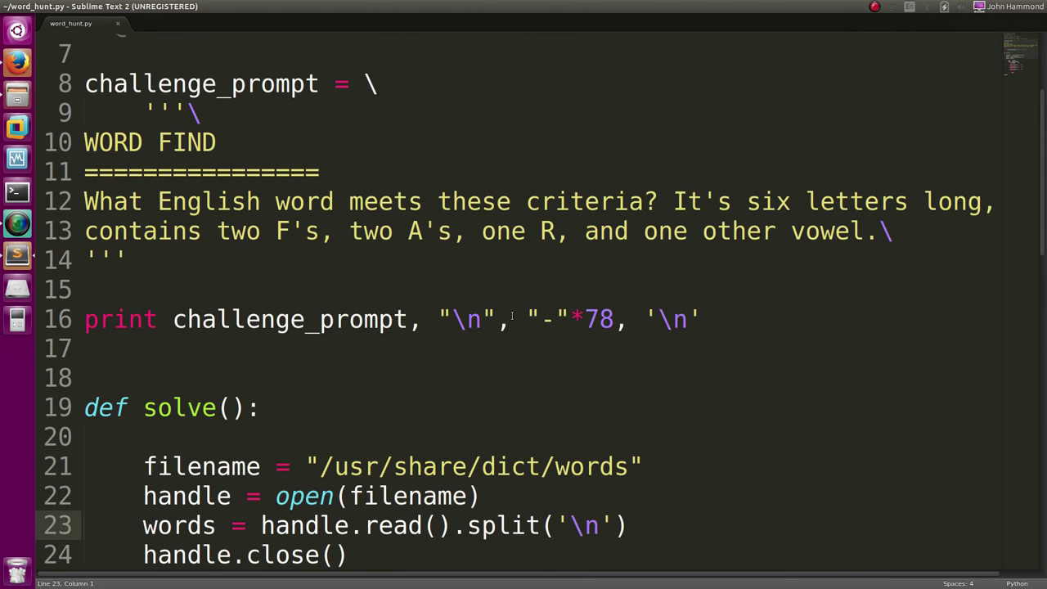
key("ctrl+b")
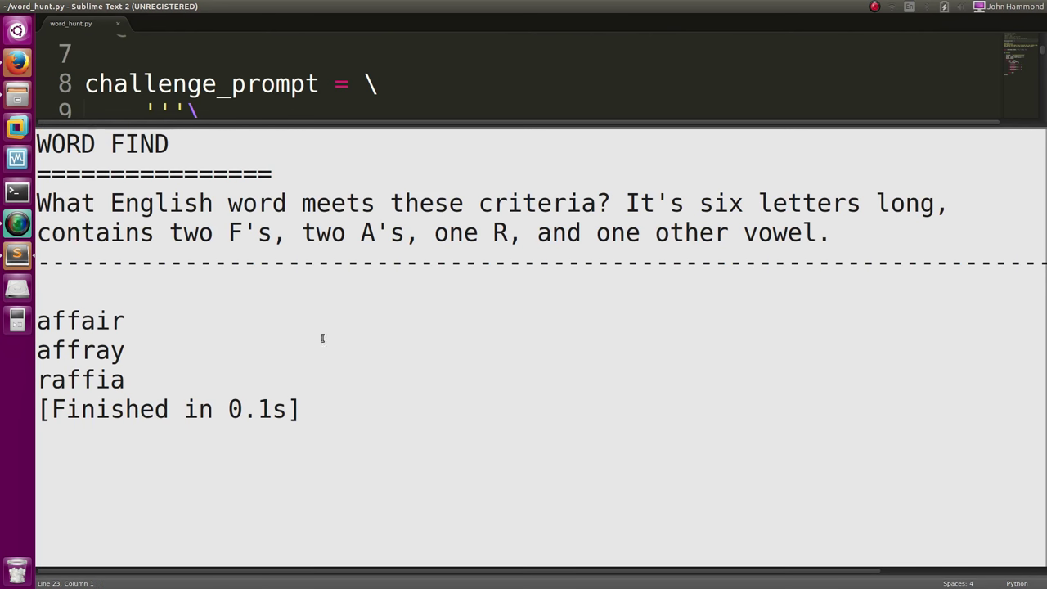
double_click(80, 320)
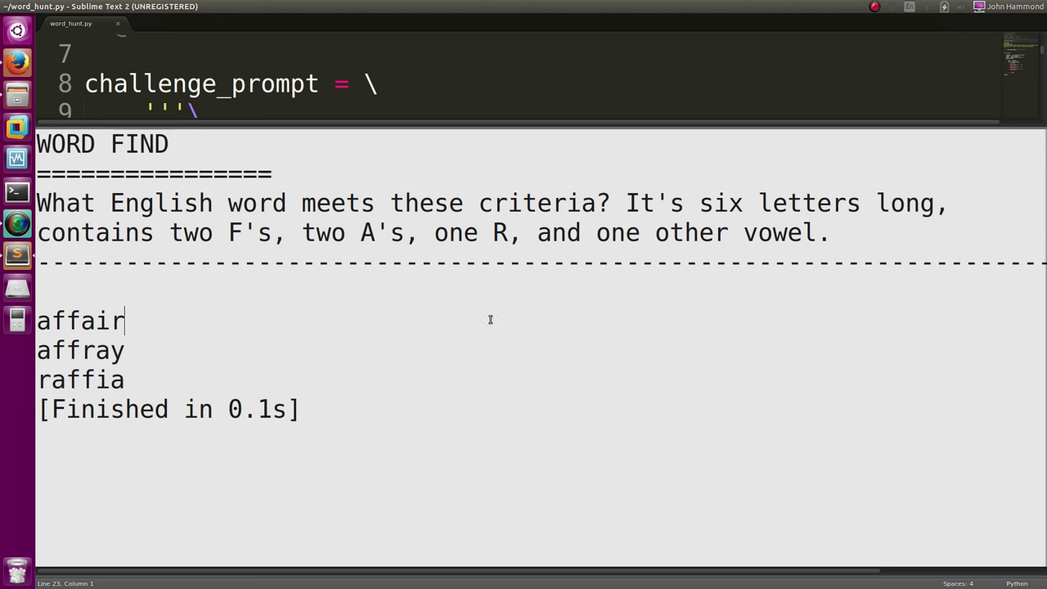
mouse_move(520, 330)
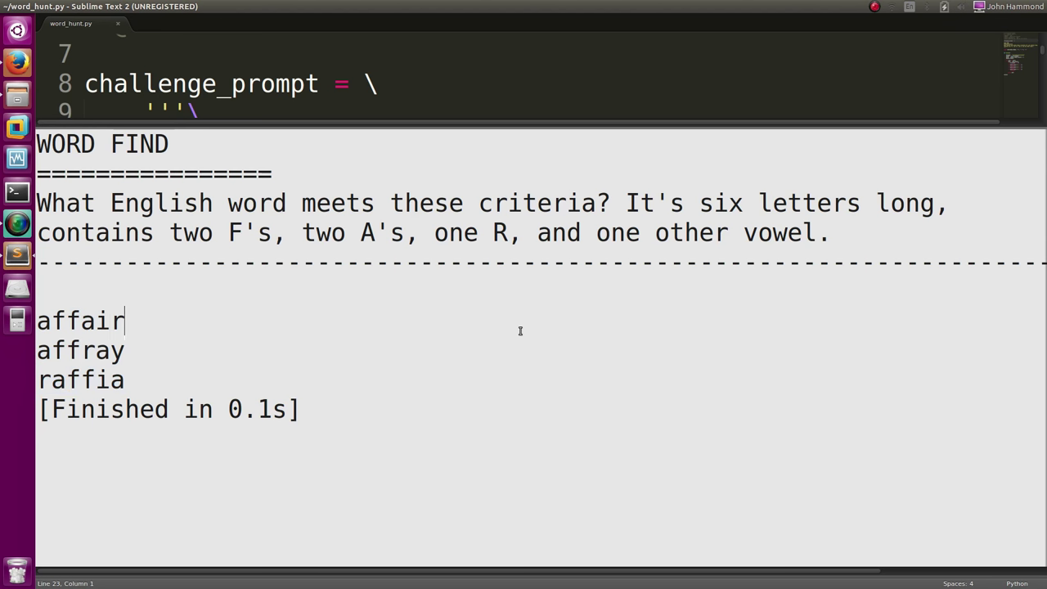